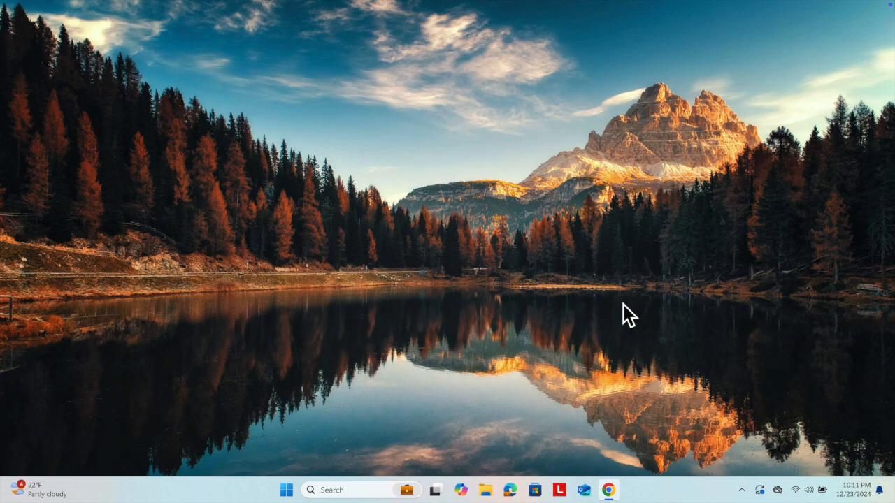
pyautogui.moveTo(446, 222)
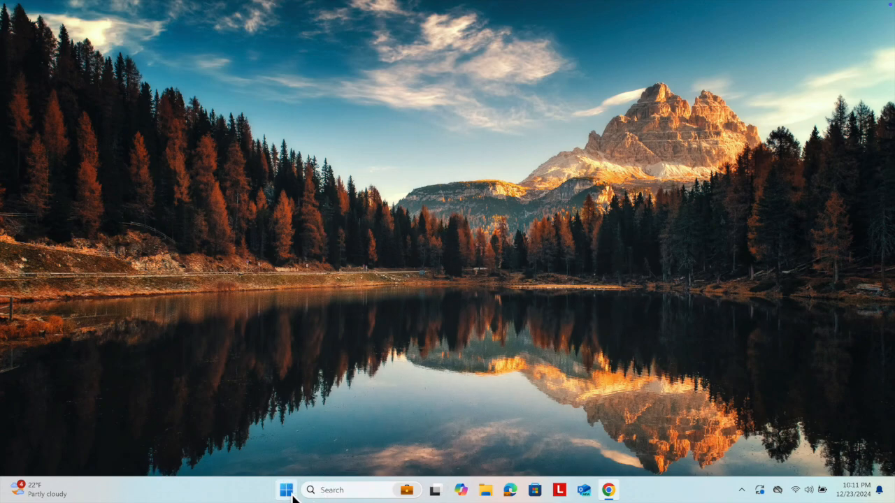
# - Search the Start menu for 'ex' so Excel shows as the best match
pyautogui.click(285, 489)
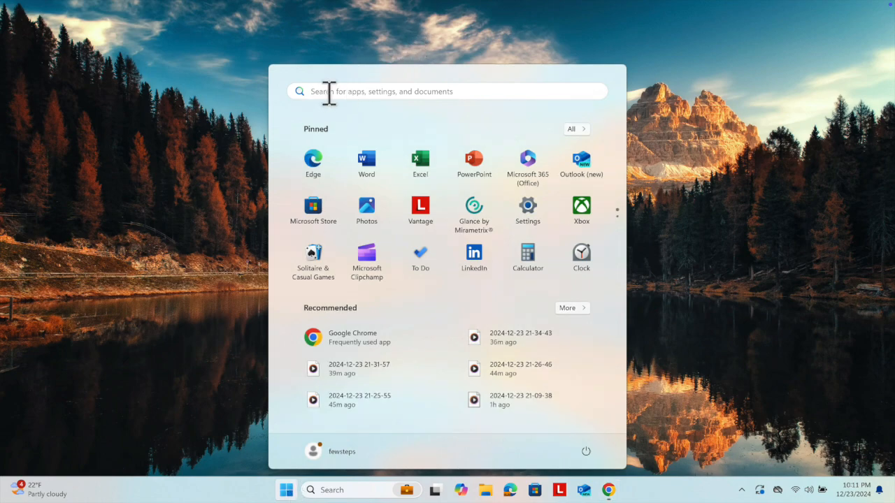
pyautogui.write('exc')
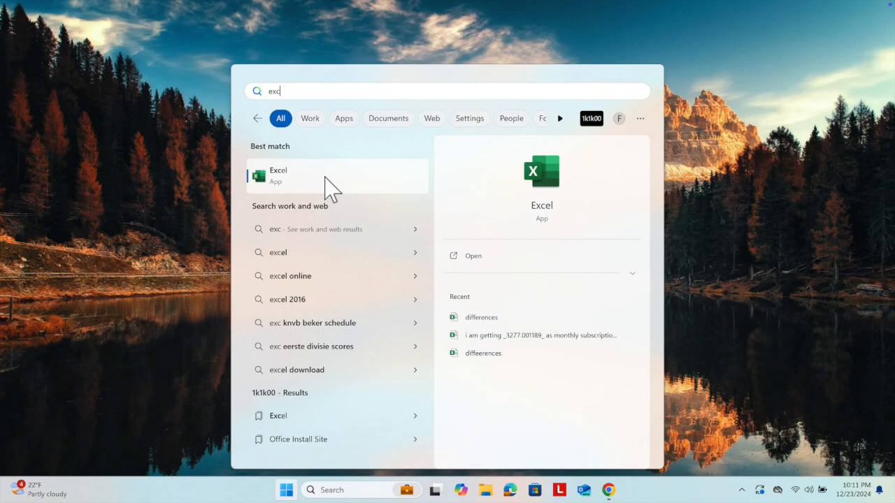
# - Launch Excel from the best-match result to reach its start screen
pyautogui.click(278, 176)
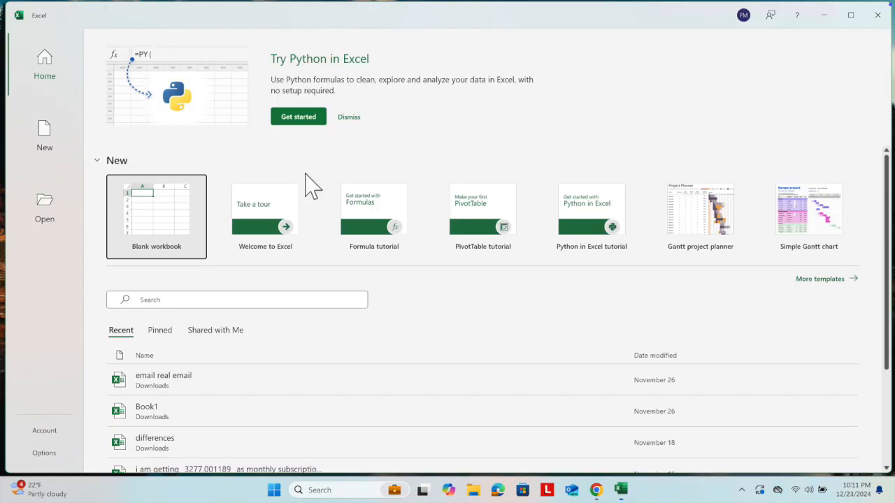
pyautogui.moveTo(373, 238)
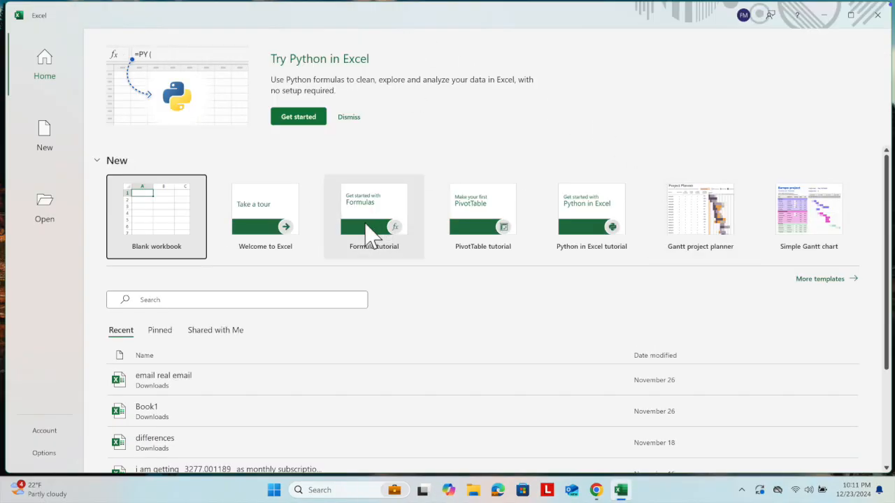
pyautogui.moveTo(237, 231)
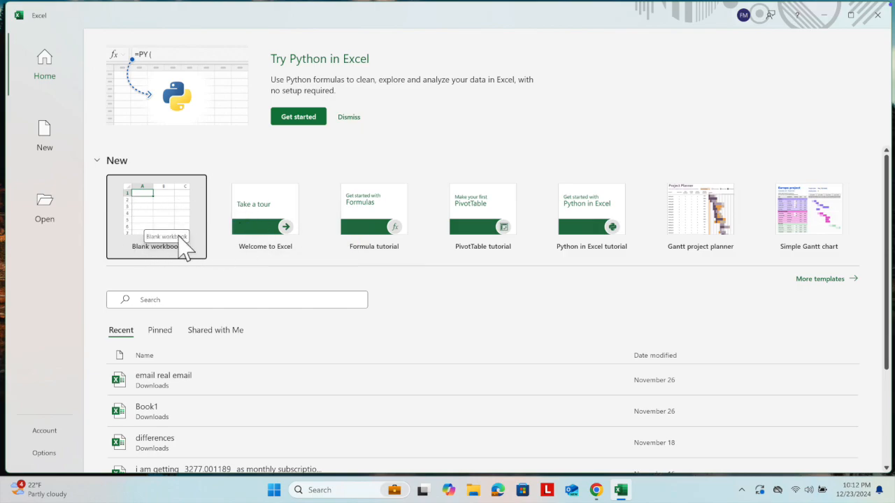
# - Start a blank workbook and enter First Name, Last Name, Email address headers in A1:C1
pyautogui.click(157, 217)
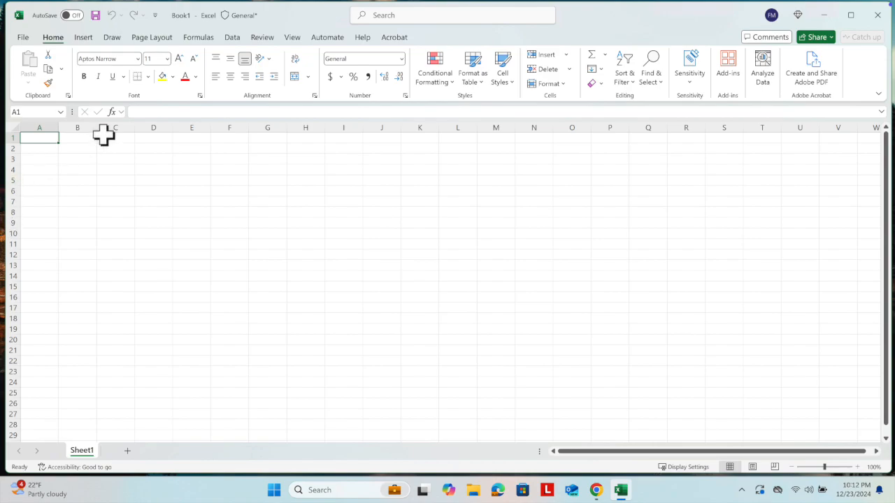
pyautogui.write('First Name')
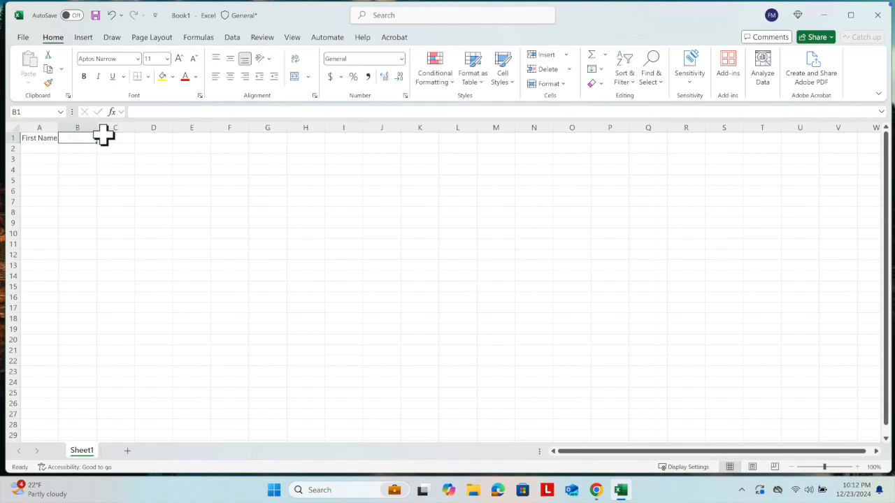
pyautogui.write('Email address')
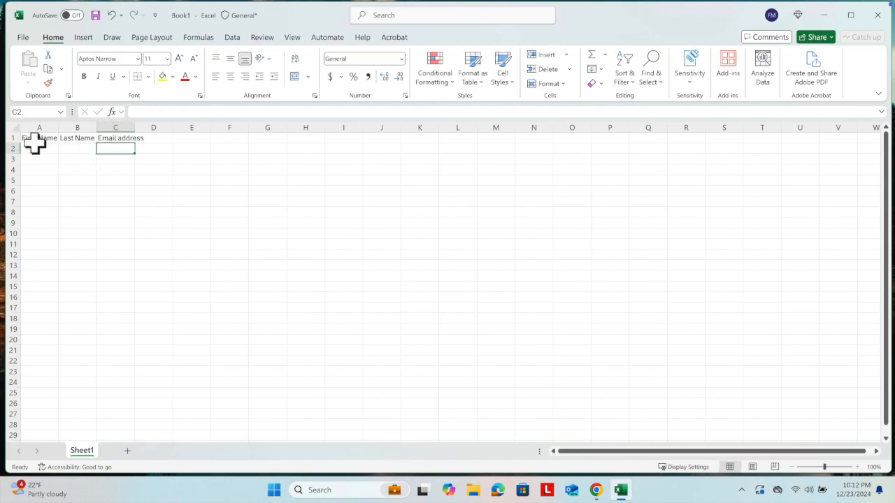
pyautogui.moveTo(61, 140)
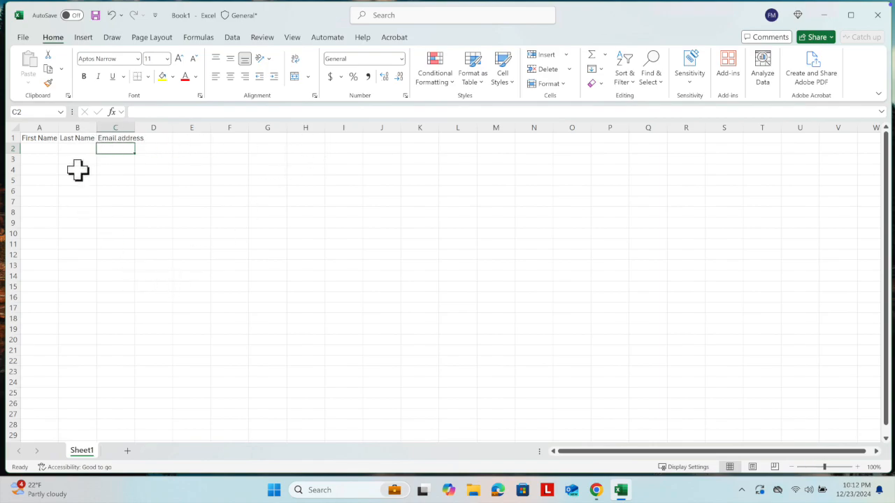
pyautogui.moveTo(159, 148)
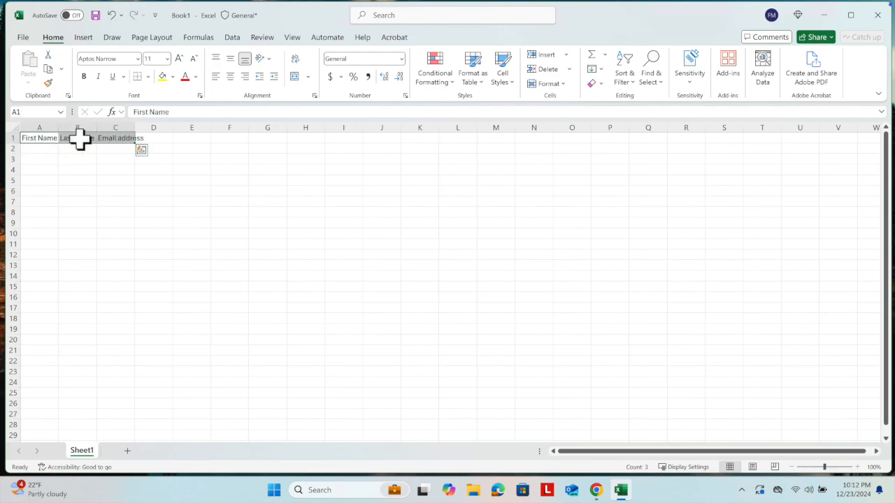
# - Convert A1:C1 into a table with 'My table has headers' ticked
pyautogui.click(82, 37)
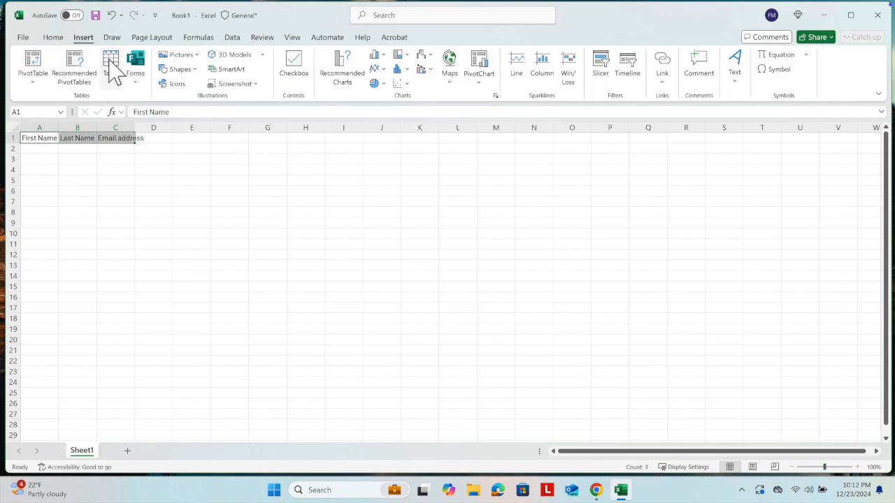
pyautogui.click(110, 67)
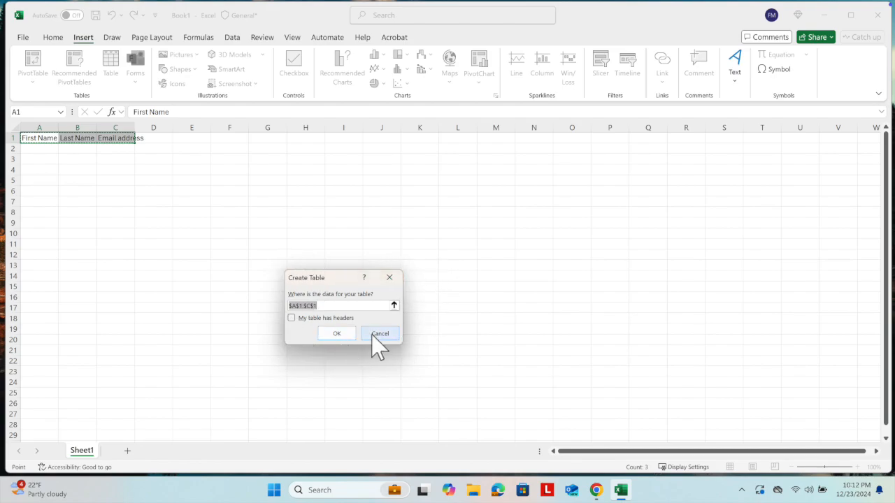
pyautogui.click(291, 319)
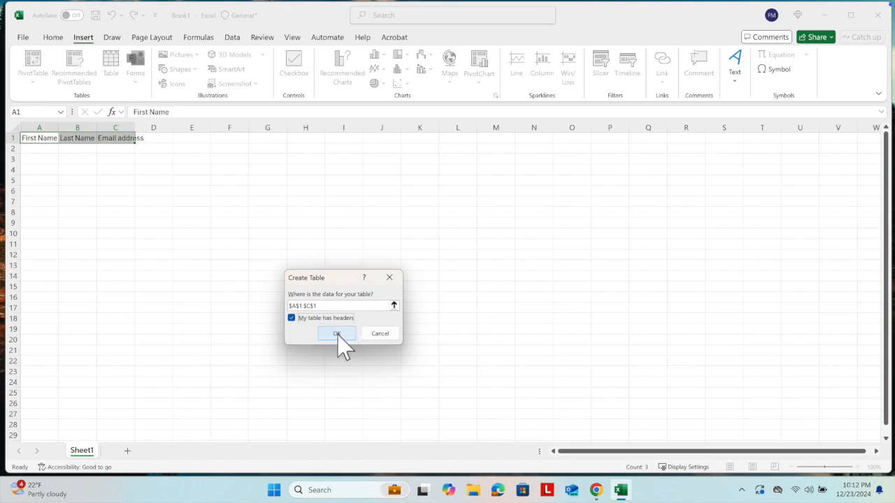
pyautogui.click(336, 332)
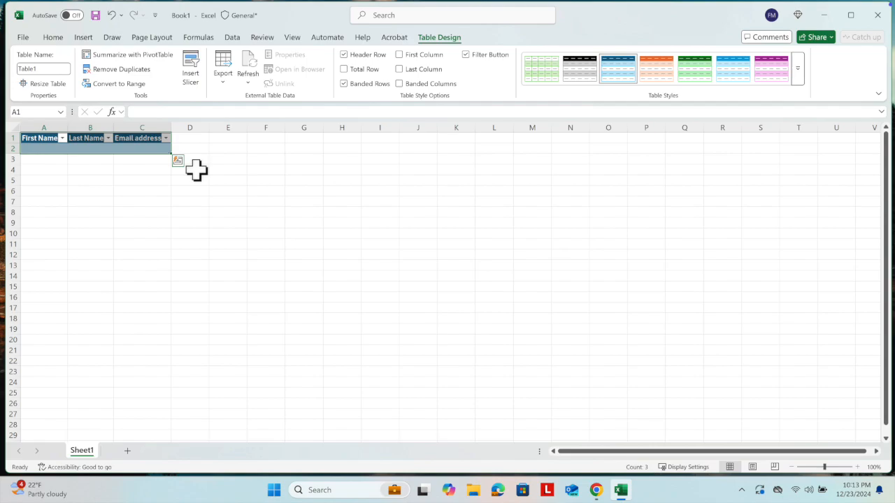
pyautogui.moveTo(159, 185)
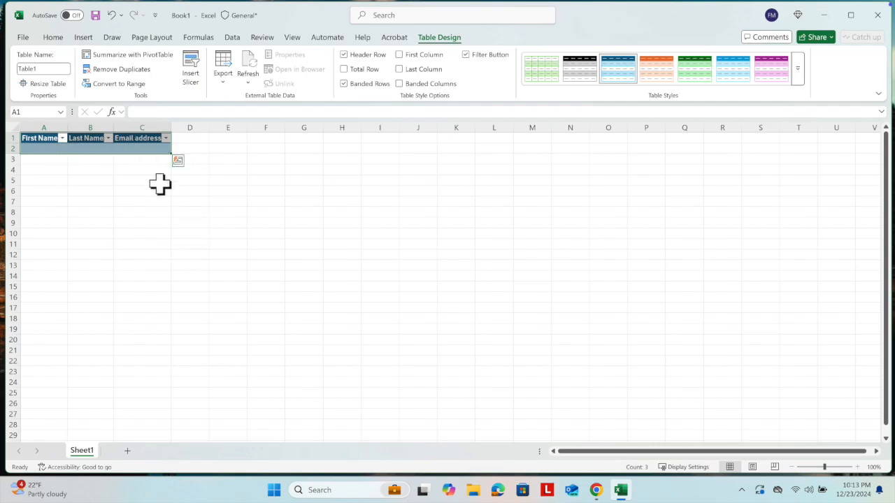
# - Reach the Customize Ribbon page of Excel Options via File > Options
pyautogui.click(22, 37)
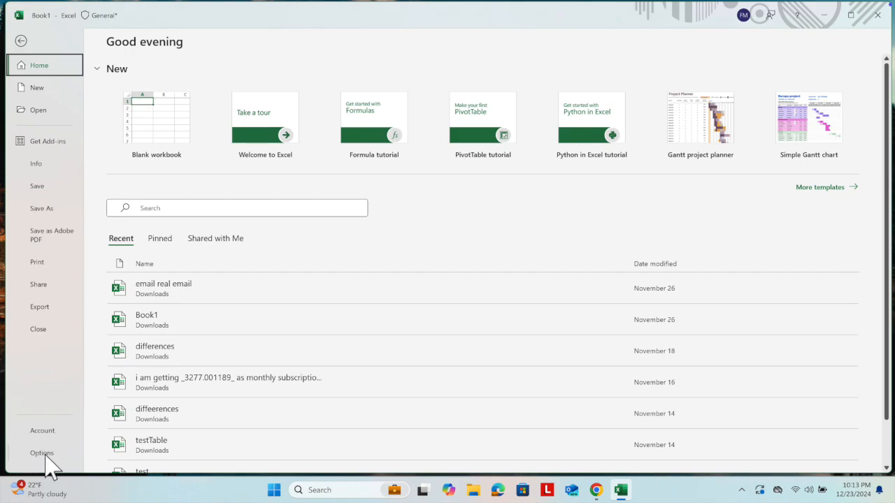
pyautogui.click(42, 452)
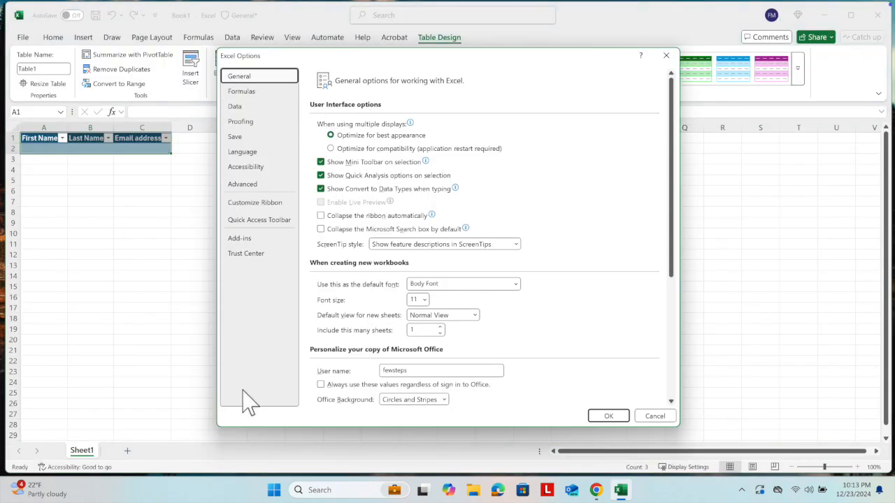
pyautogui.moveTo(341, 374)
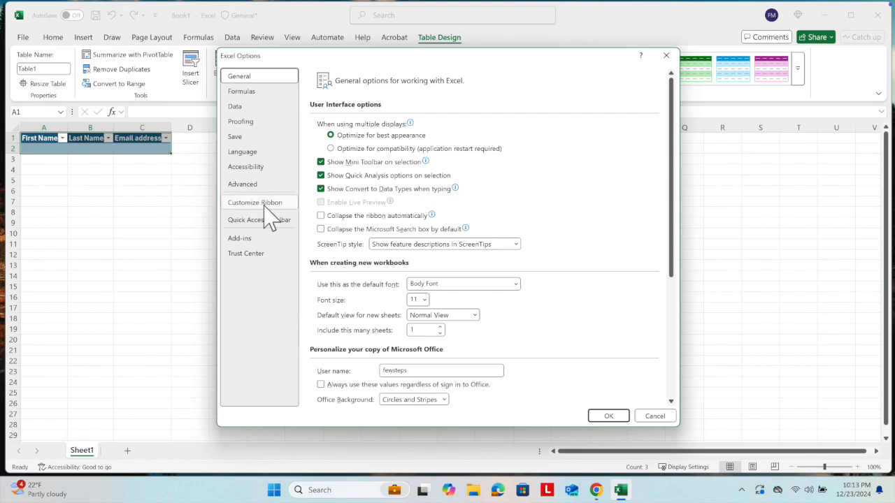
pyautogui.click(254, 201)
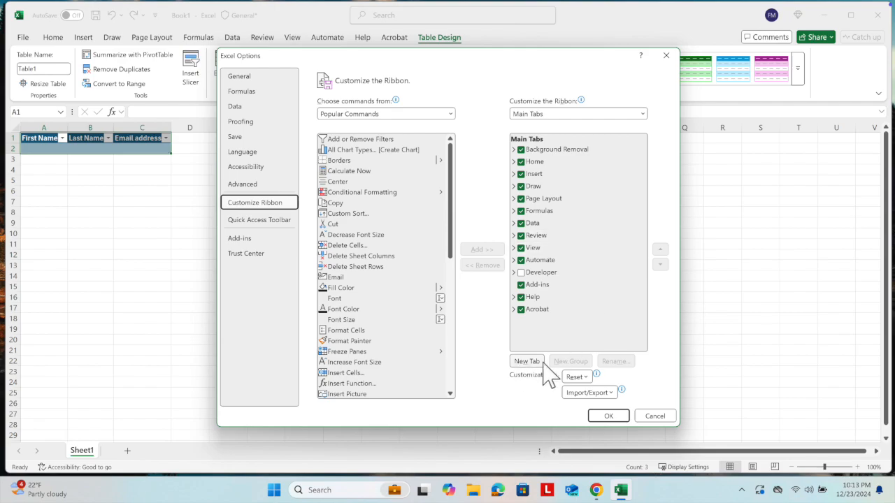
# - Add a new custom ribbon tab and rename it 'My Customized Options'
pyautogui.click(526, 361)
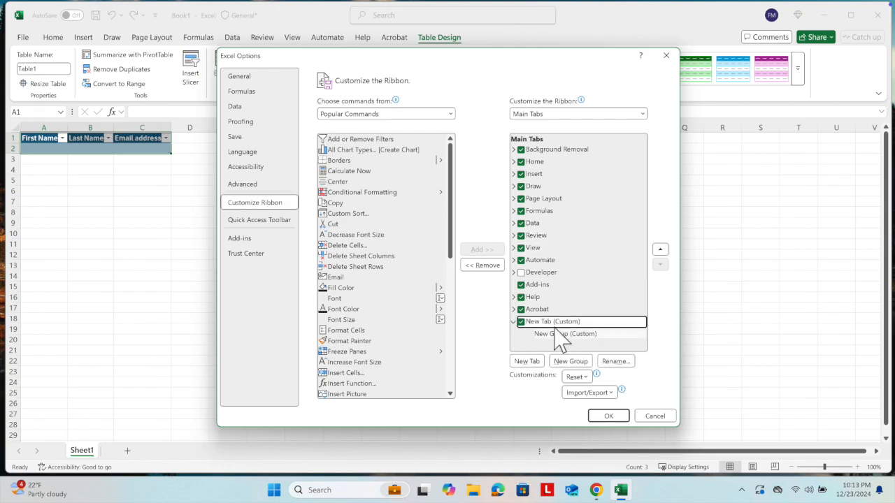
pyautogui.click(615, 360)
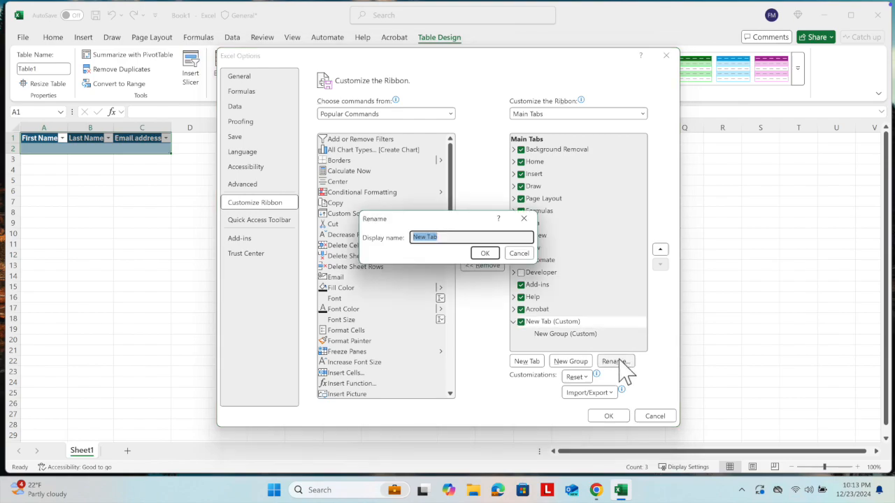
pyautogui.write('My')
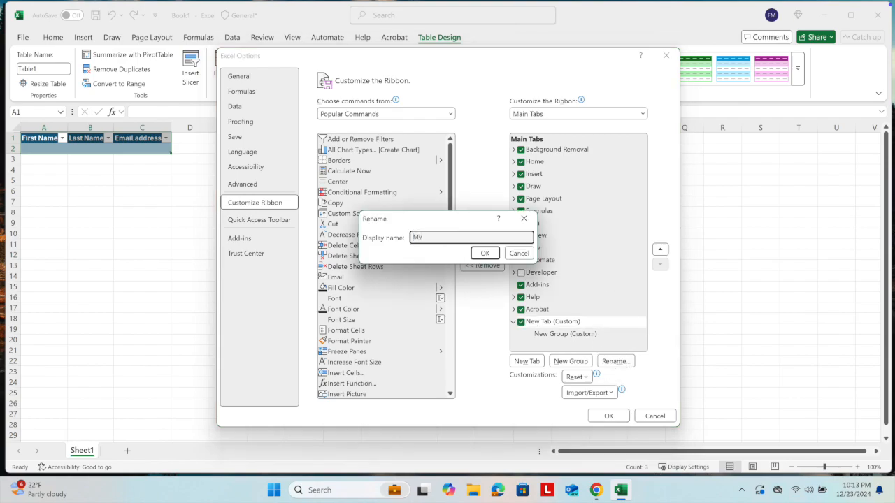
pyautogui.write('Customized Options')
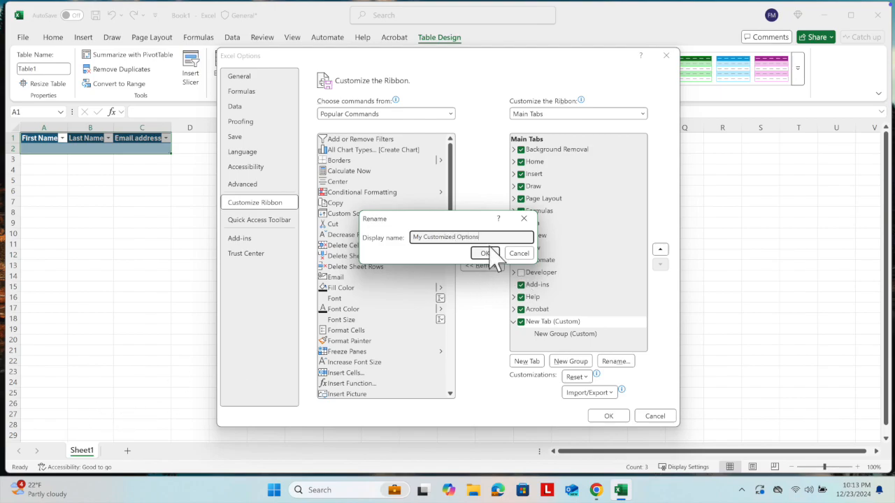
pyautogui.click(482, 251)
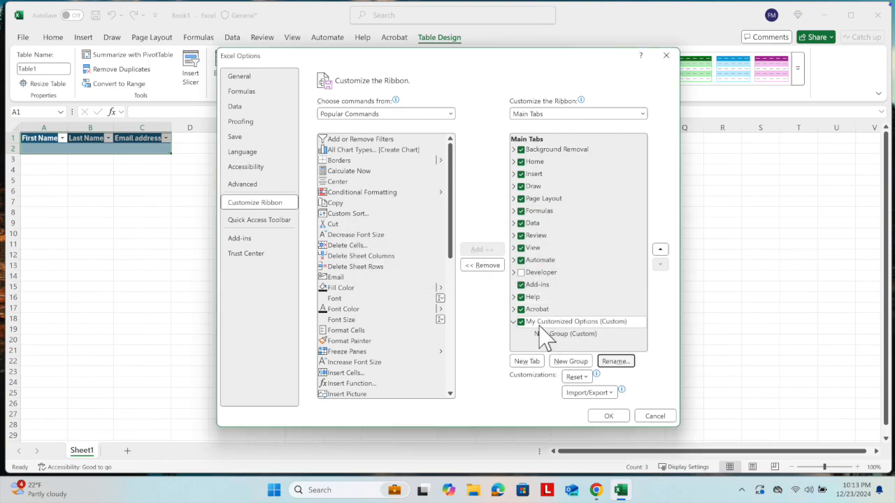
pyautogui.moveTo(601, 339)
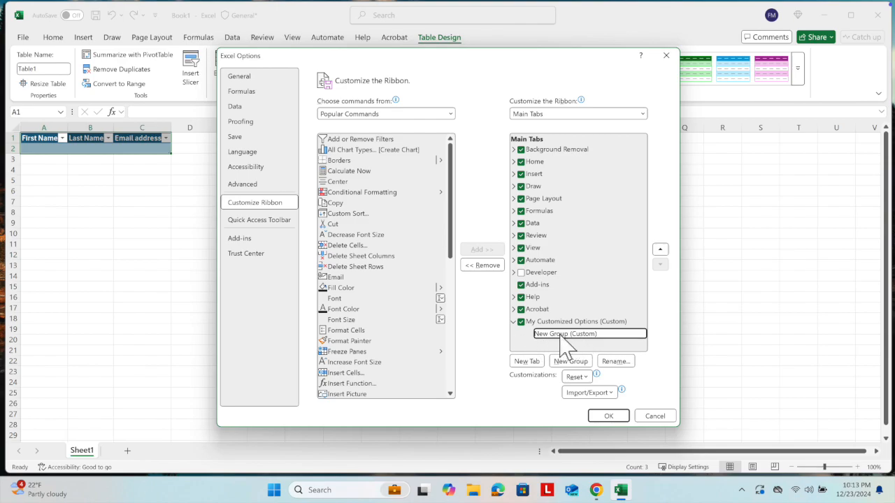
pyautogui.moveTo(315, 378)
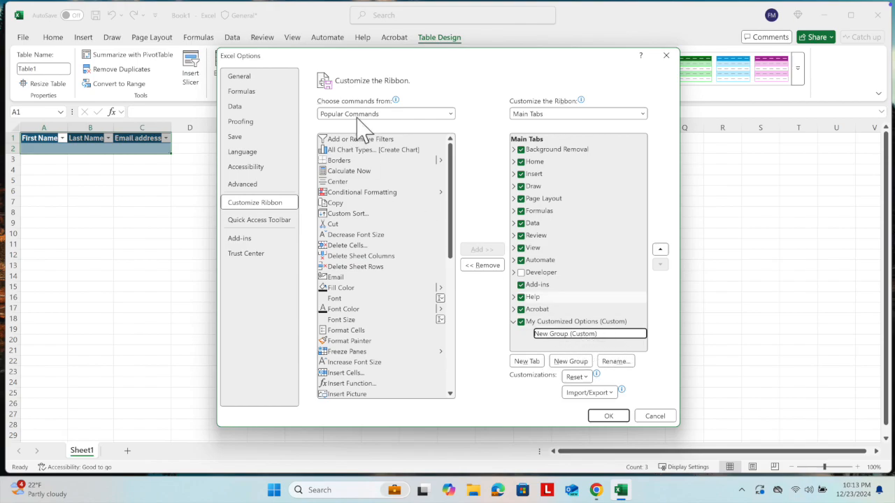
pyautogui.moveTo(454, 123)
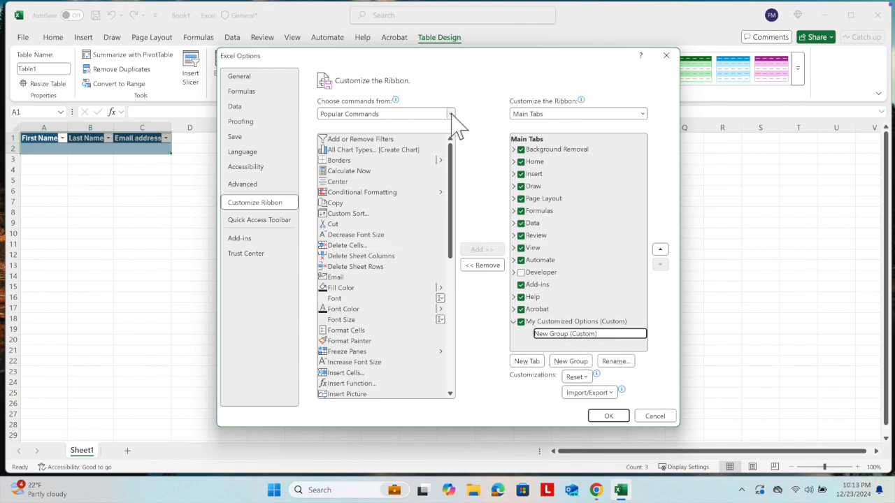
# - Set 'Choose commands from' to Commands Not in the Ribbon
pyautogui.click(450, 114)
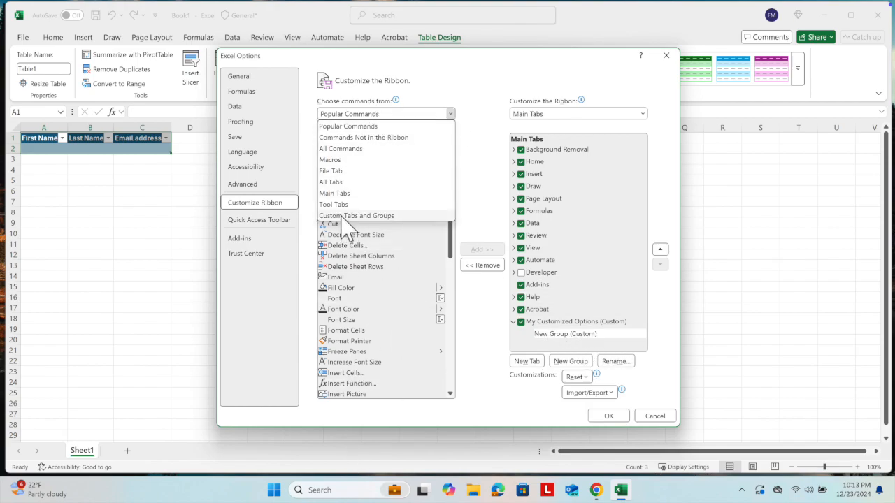
pyautogui.moveTo(350, 137)
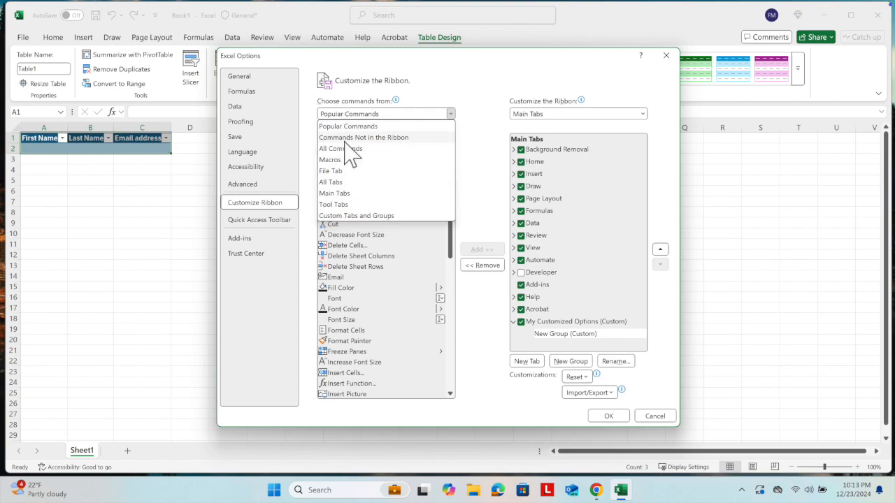
pyautogui.moveTo(380, 152)
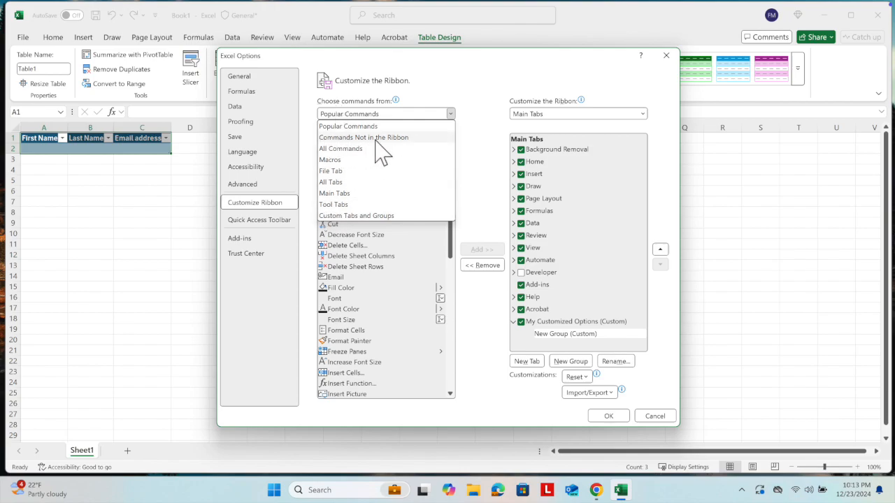
pyautogui.click(363, 137)
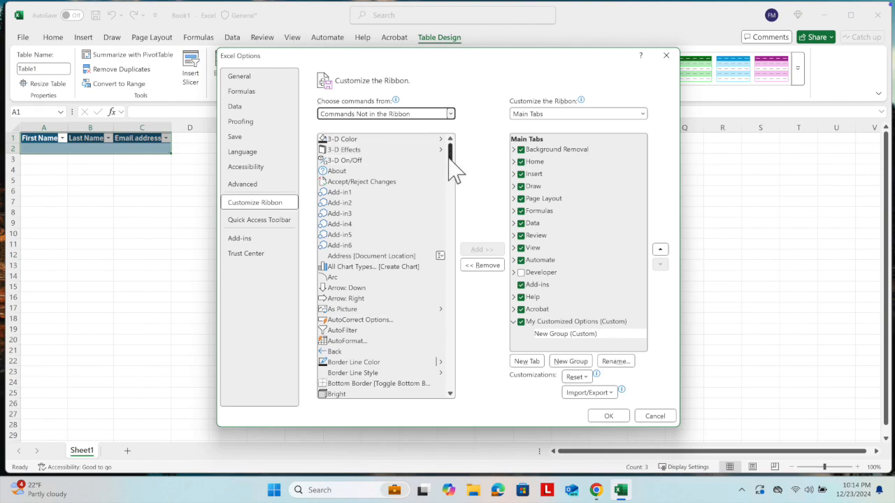
# - Add the Form... command to New Group (Custom) under My Customized Options
pyautogui.scroll(-3)
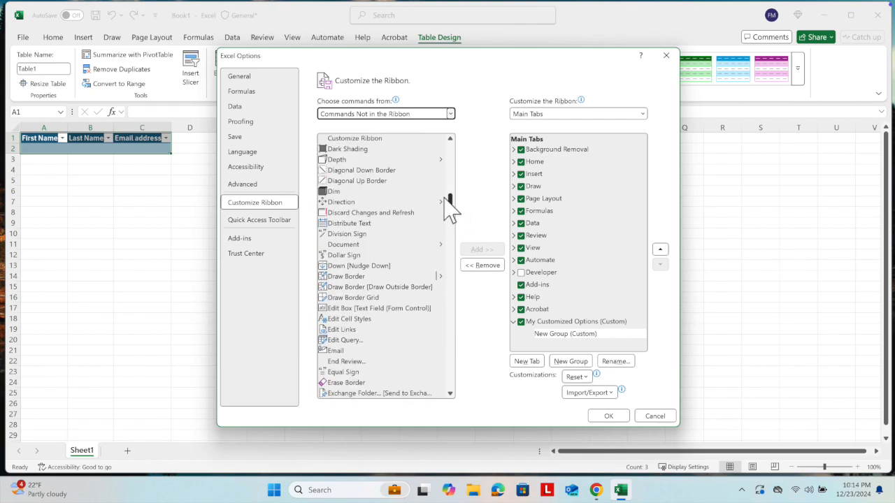
pyautogui.scroll(-3)
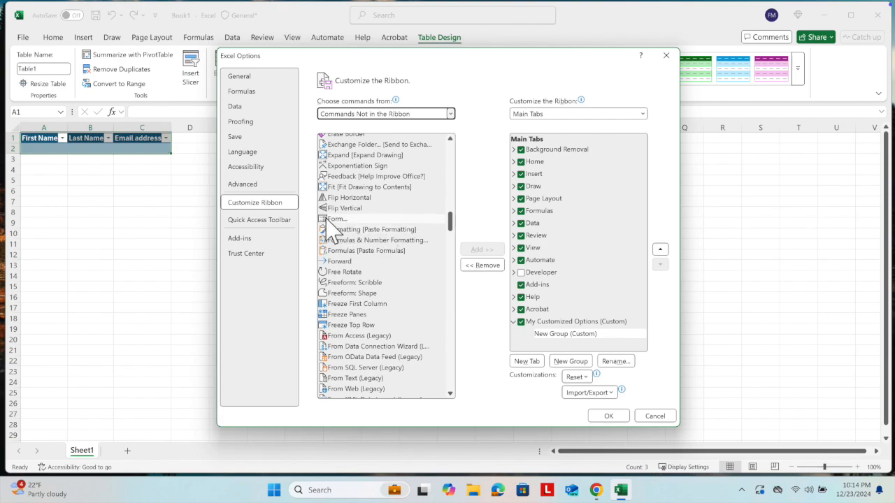
pyautogui.click(338, 218)
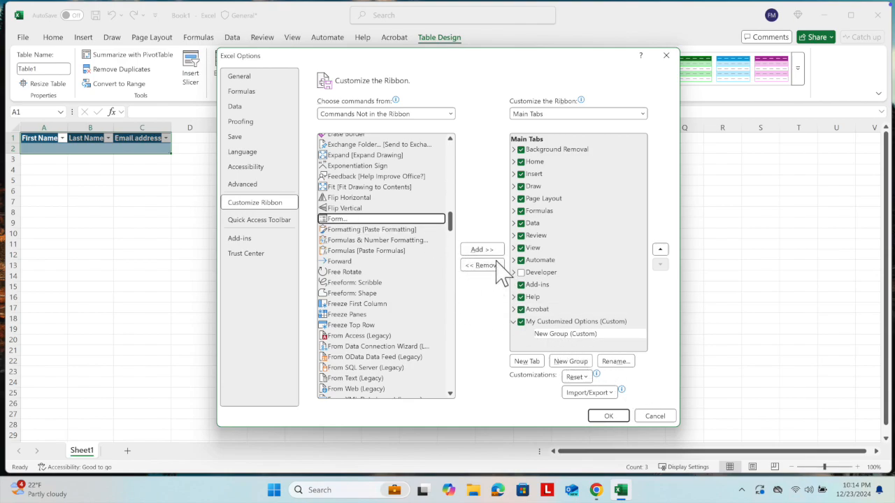
pyautogui.click(481, 249)
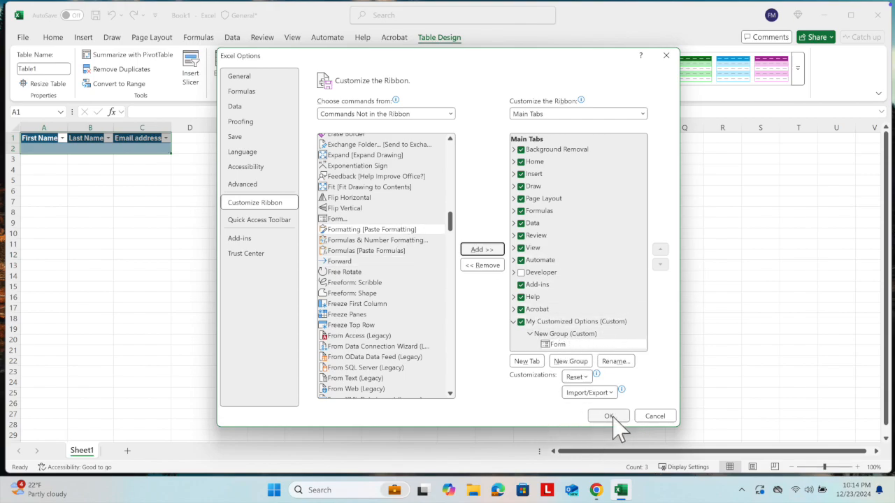
# - Confirm Excel Options so the My Customized Options tab appears on the ribbon
pyautogui.click(606, 416)
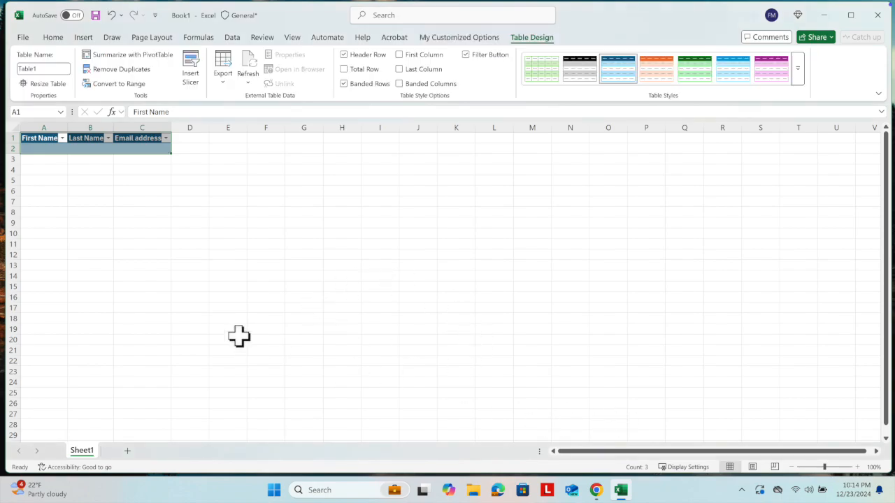
pyautogui.moveTo(461, 49)
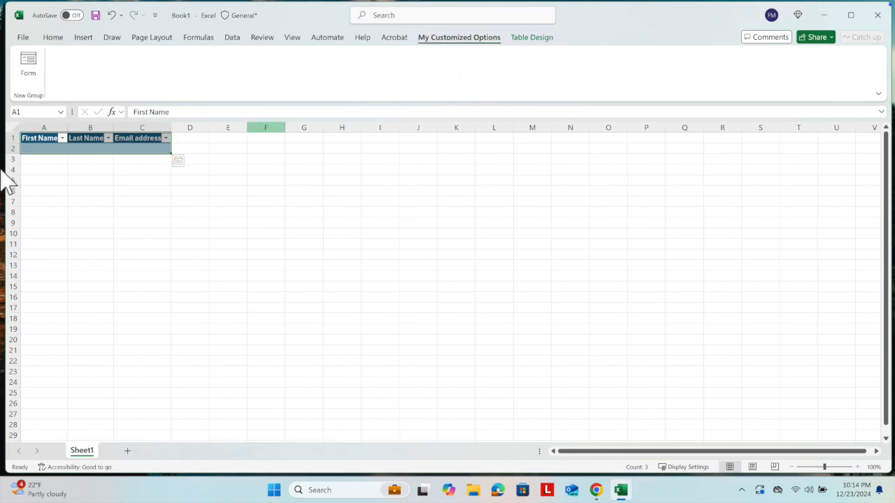
# - Launch the Form command to get the Sheet1 data-entry form with First Name, Last Name, Email fields
pyautogui.click(28, 63)
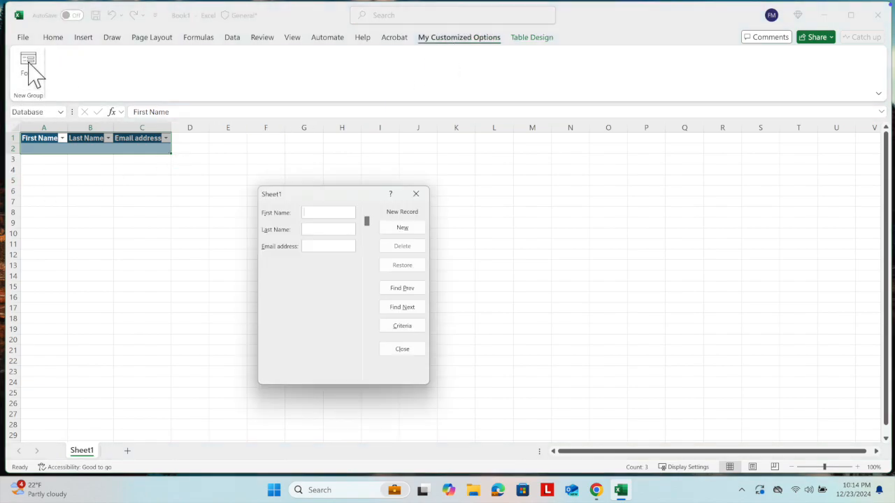
pyautogui.moveTo(272, 250)
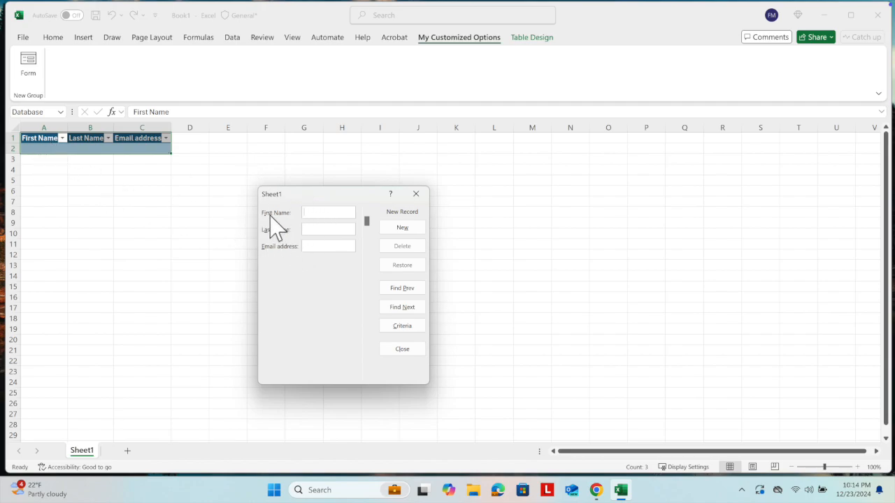
pyautogui.moveTo(299, 262)
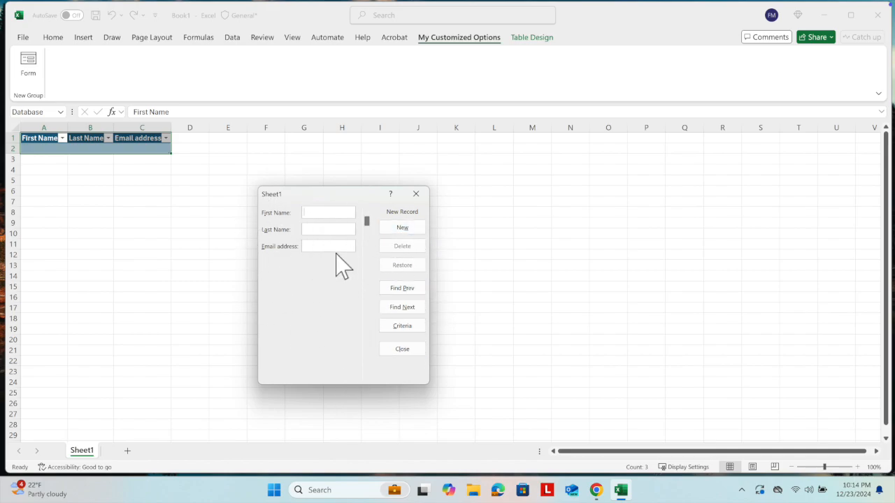
pyautogui.moveTo(305, 268)
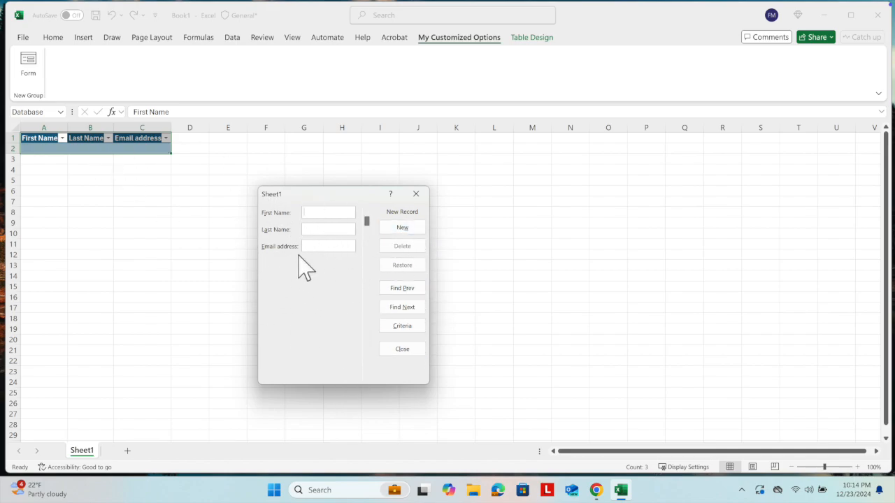
pyautogui.moveTo(324, 229)
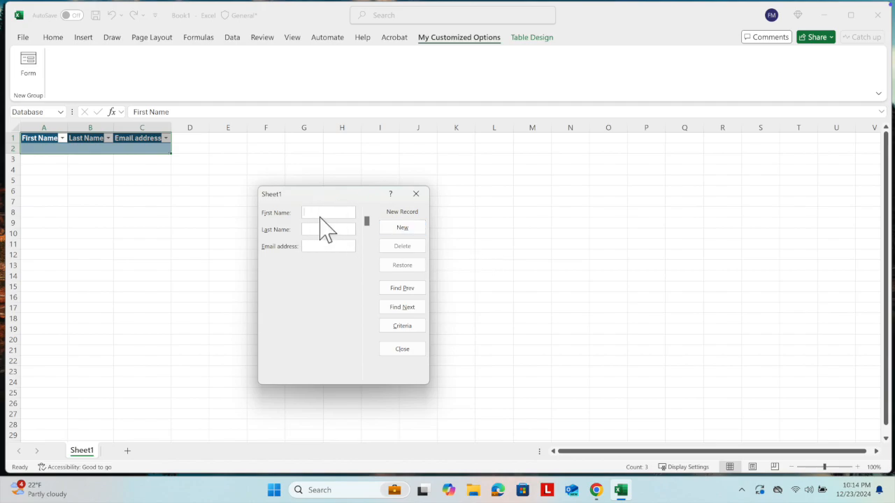
# - Fill the form with first name Few, last name Steps and a Gmail email address
pyautogui.write('Fewi')
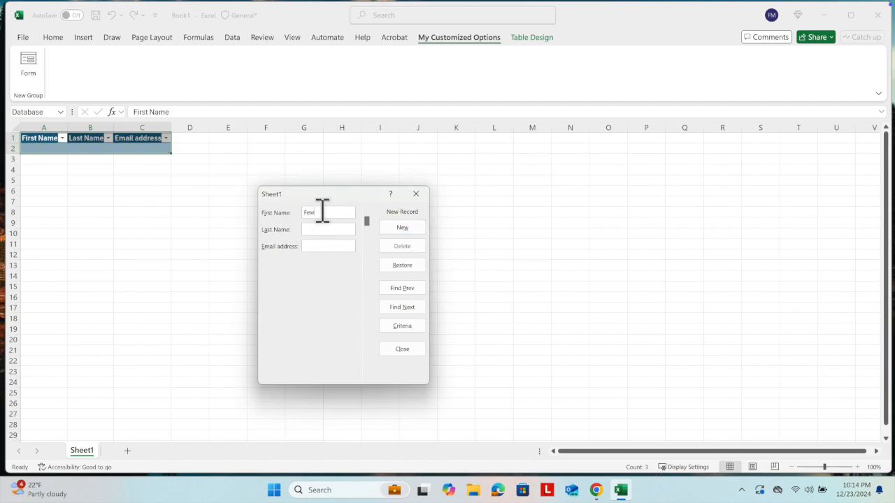
pyautogui.write('Steps')
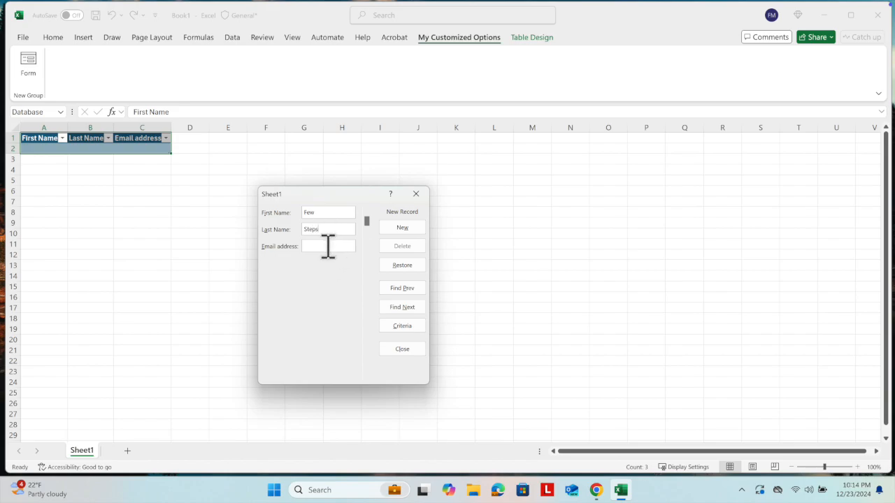
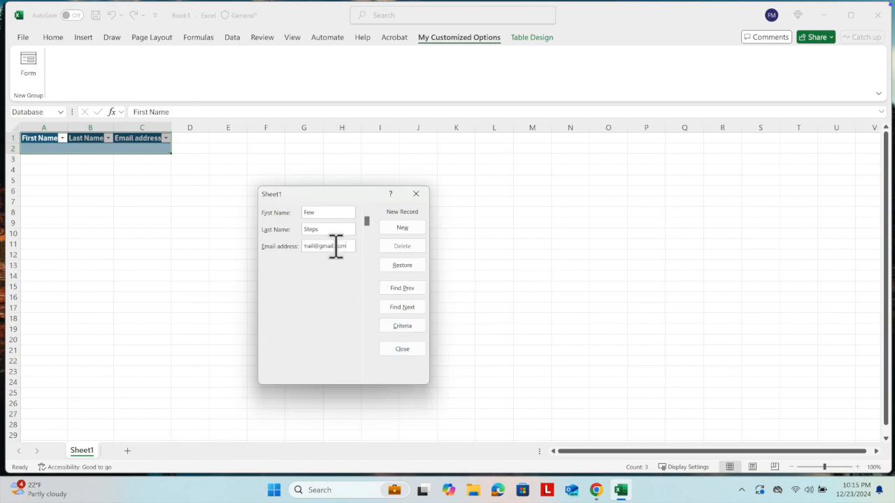
pyautogui.moveTo(319, 300)
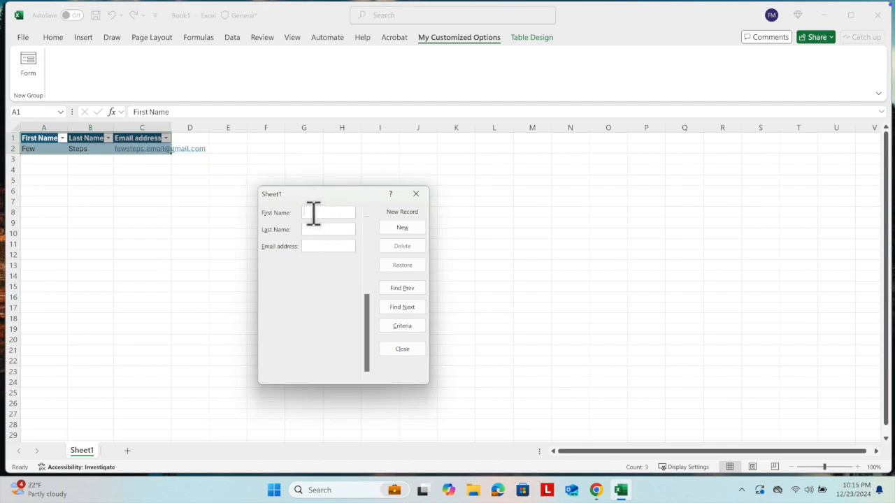
pyautogui.moveTo(329, 343)
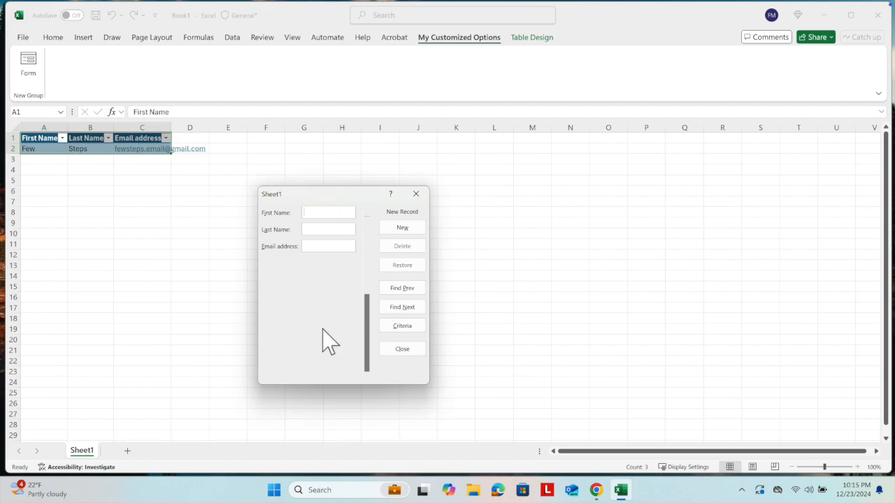
pyautogui.moveTo(475, 343)
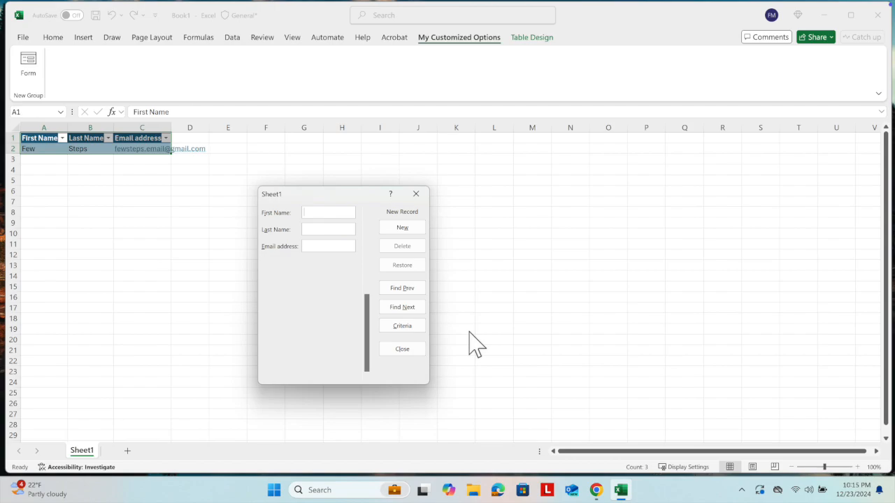
pyautogui.moveTo(489, 287)
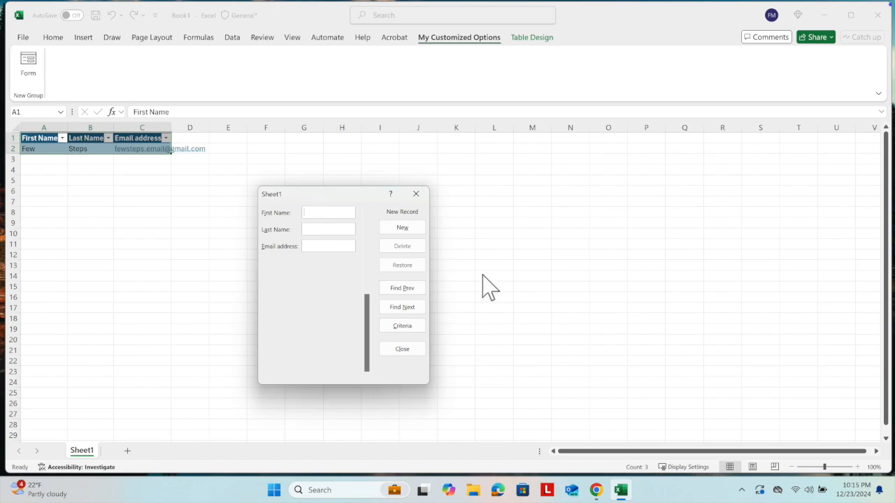